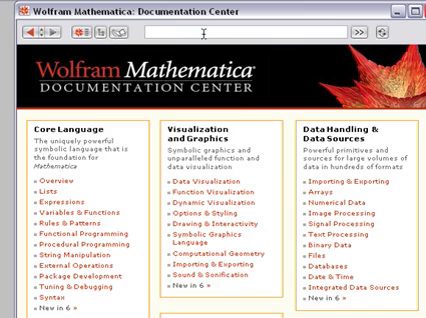
{"action": "scroll", "scroll_direction": "down", "scroll_amount": 3}
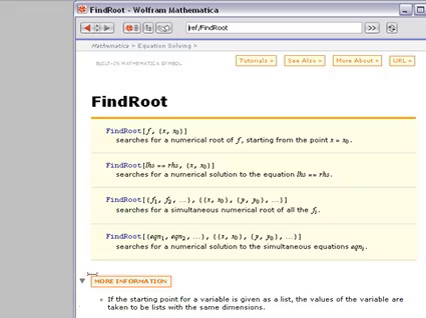
{"action": "scroll", "scroll_direction": "down", "scroll_amount": 3}
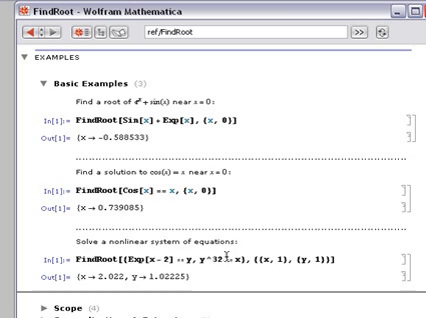
{"action": "scroll", "scroll_direction": "down", "scroll_amount": 3}
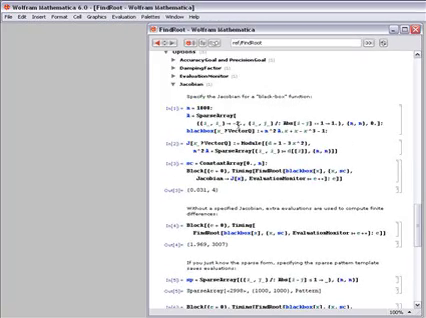
{"action": "scroll", "scroll_direction": "down", "scroll_amount": 3}
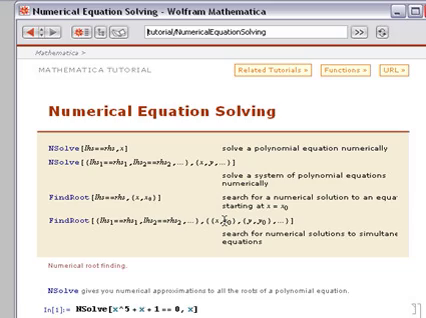
{"action": "scroll", "scroll_direction": "down", "scroll_amount": 3}
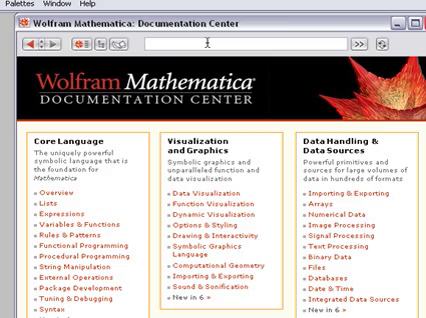
{"action": "type", "text": "nonlinear opti"}
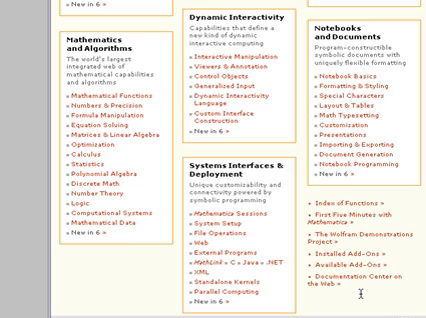
{"action": "mouse_move", "coordinate": [344, 264]}
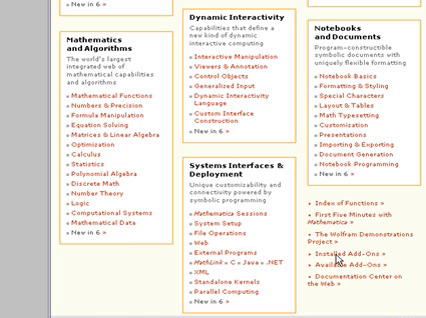